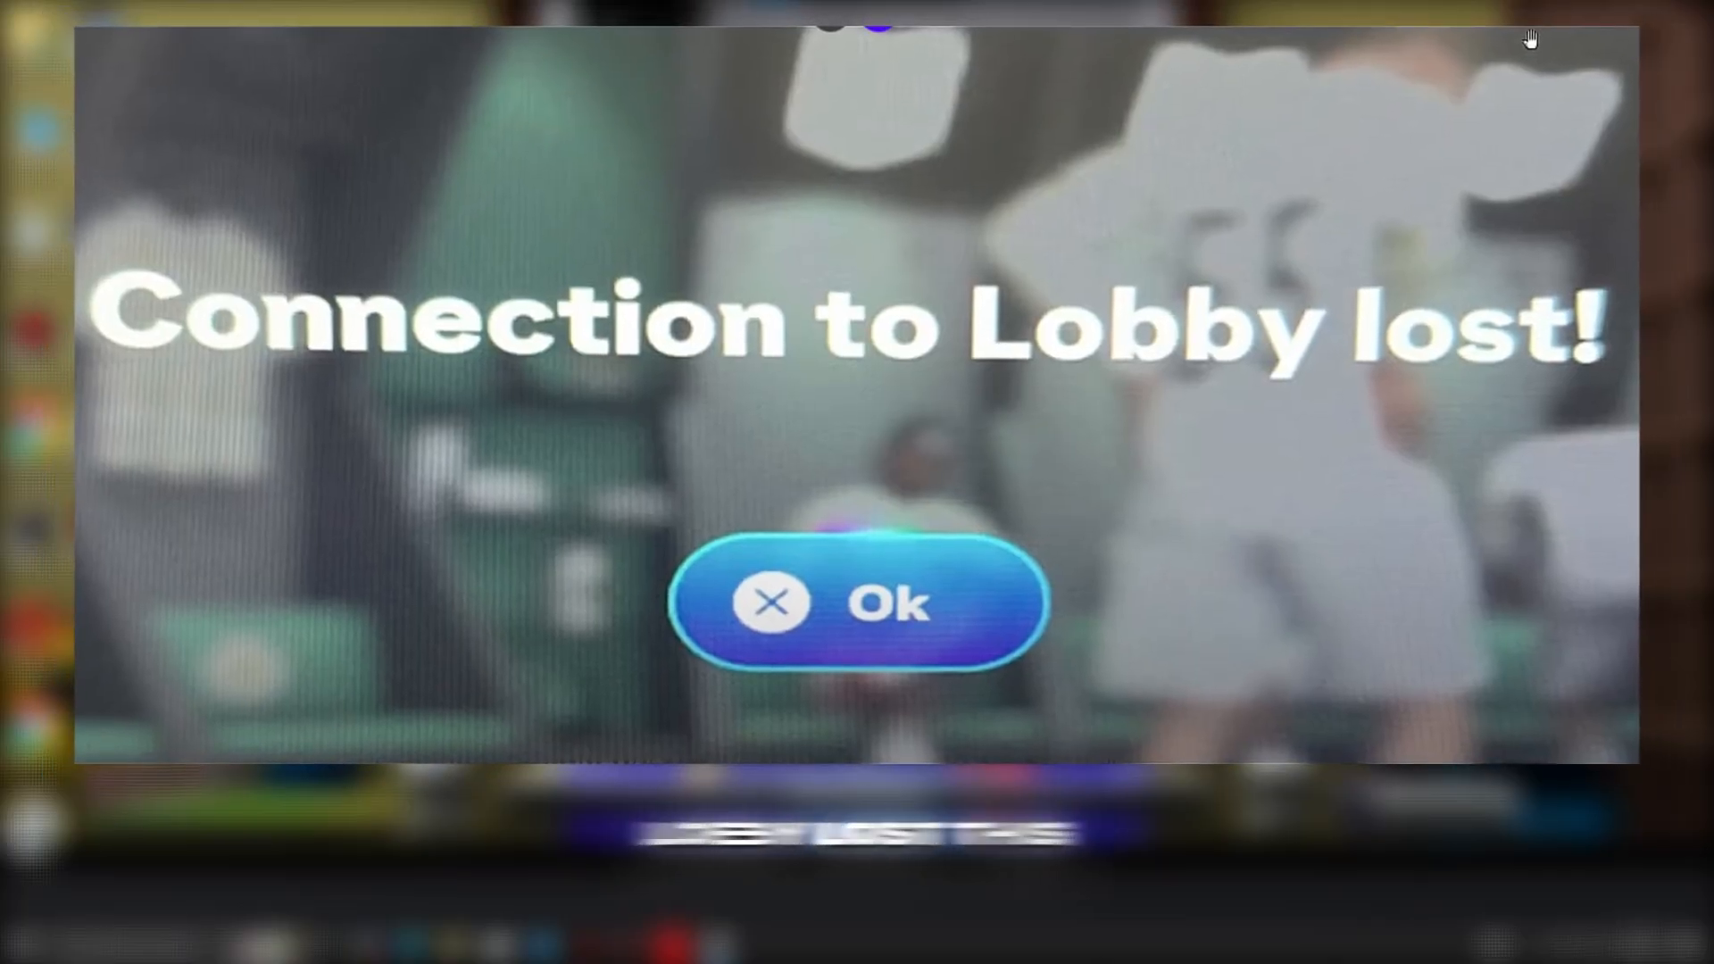
Step: Open EA's server status page in Chrome and scroll to confirm EA app and EA Play are online
{"action": "left_click", "coordinate": [857, 603]}
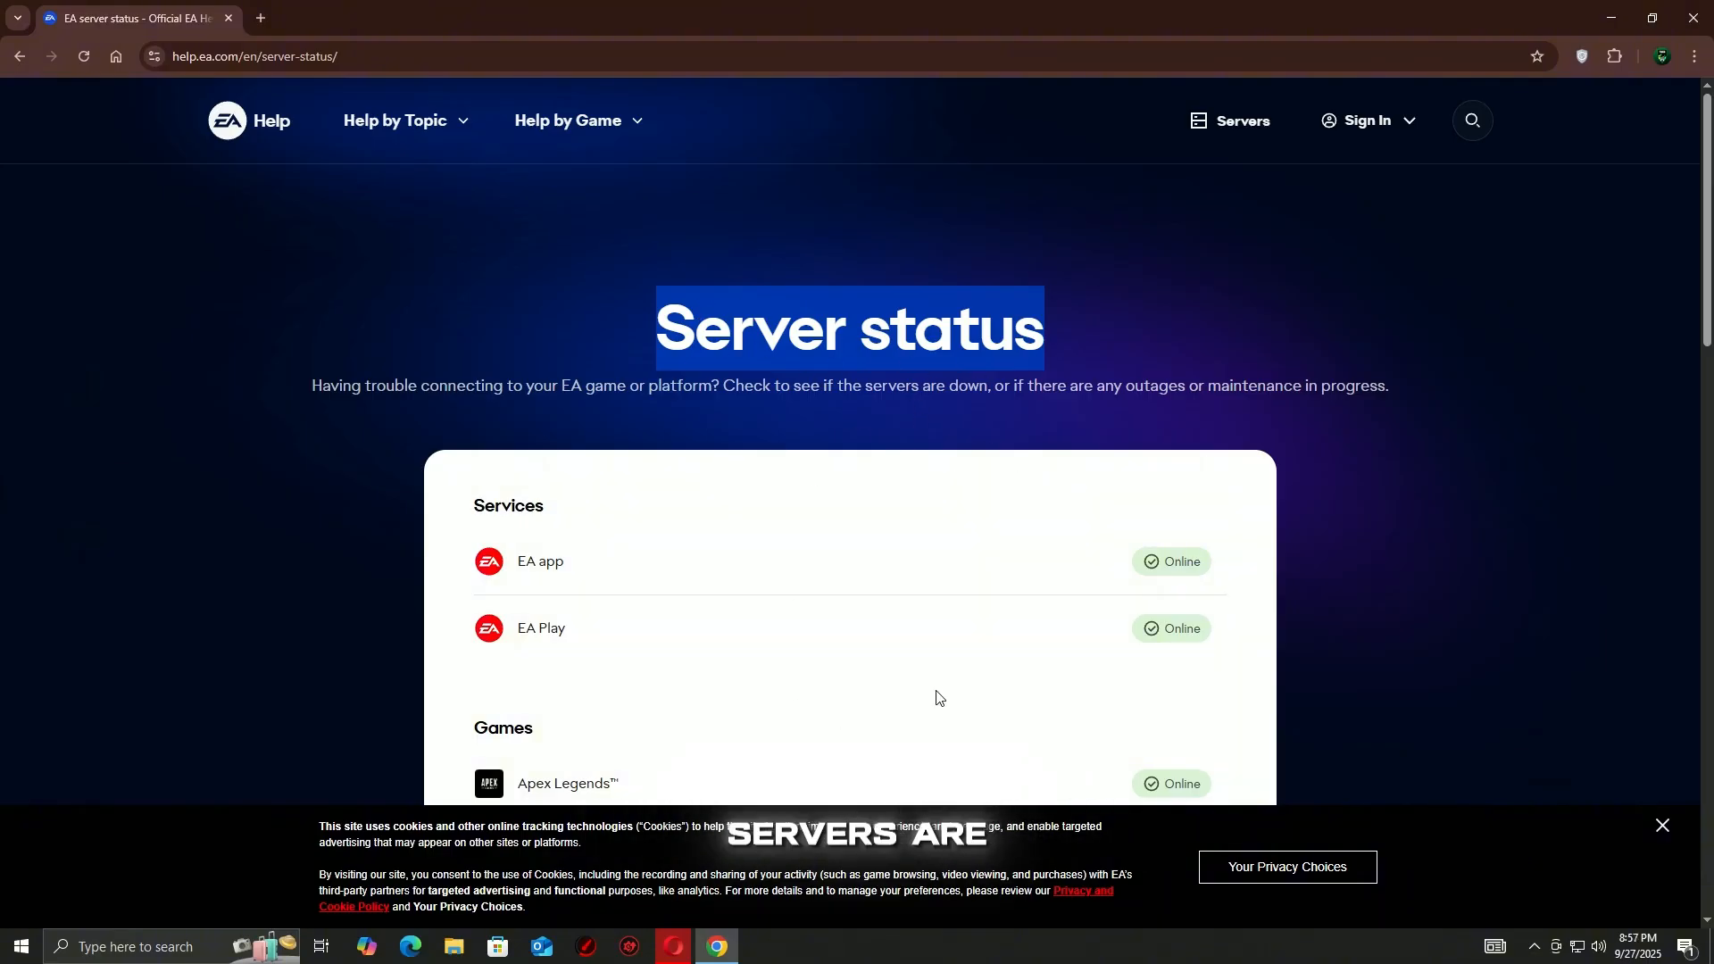
{"action": "scroll", "scroll_direction": "down", "scroll_amount": 3}
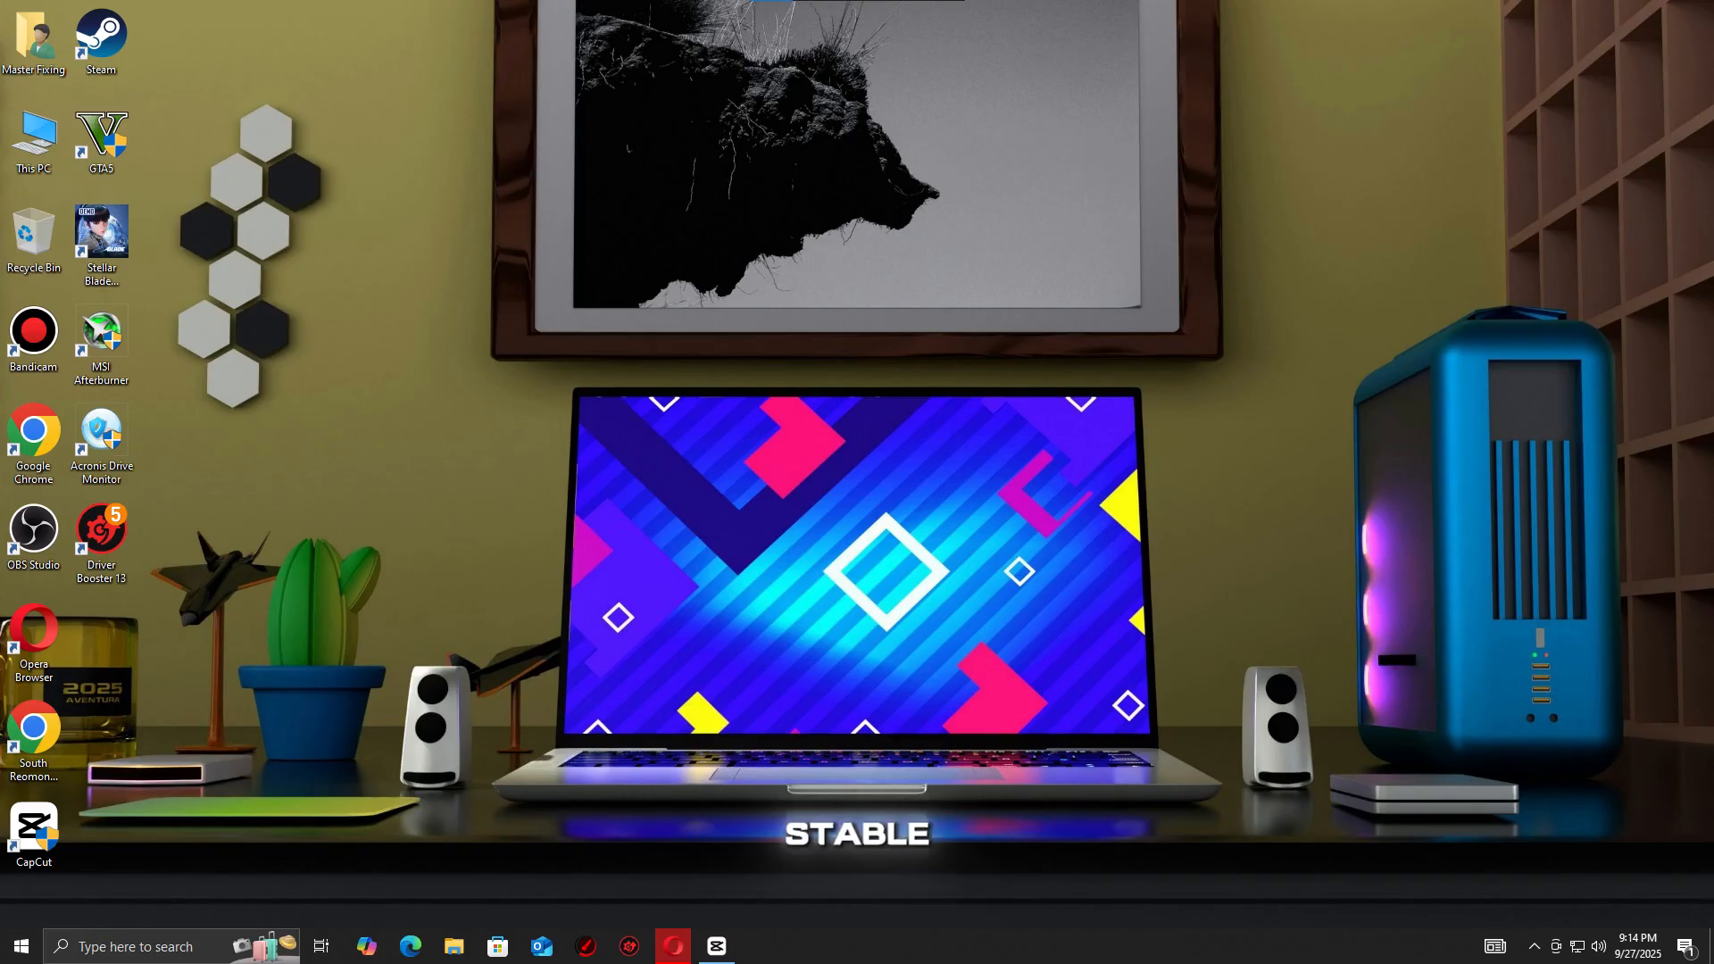
Step: Confirm the network is connected, then run 'control firewall.cpl' to open Windows Defender Firewall
{"action": "left_click", "coordinate": [1576, 947]}
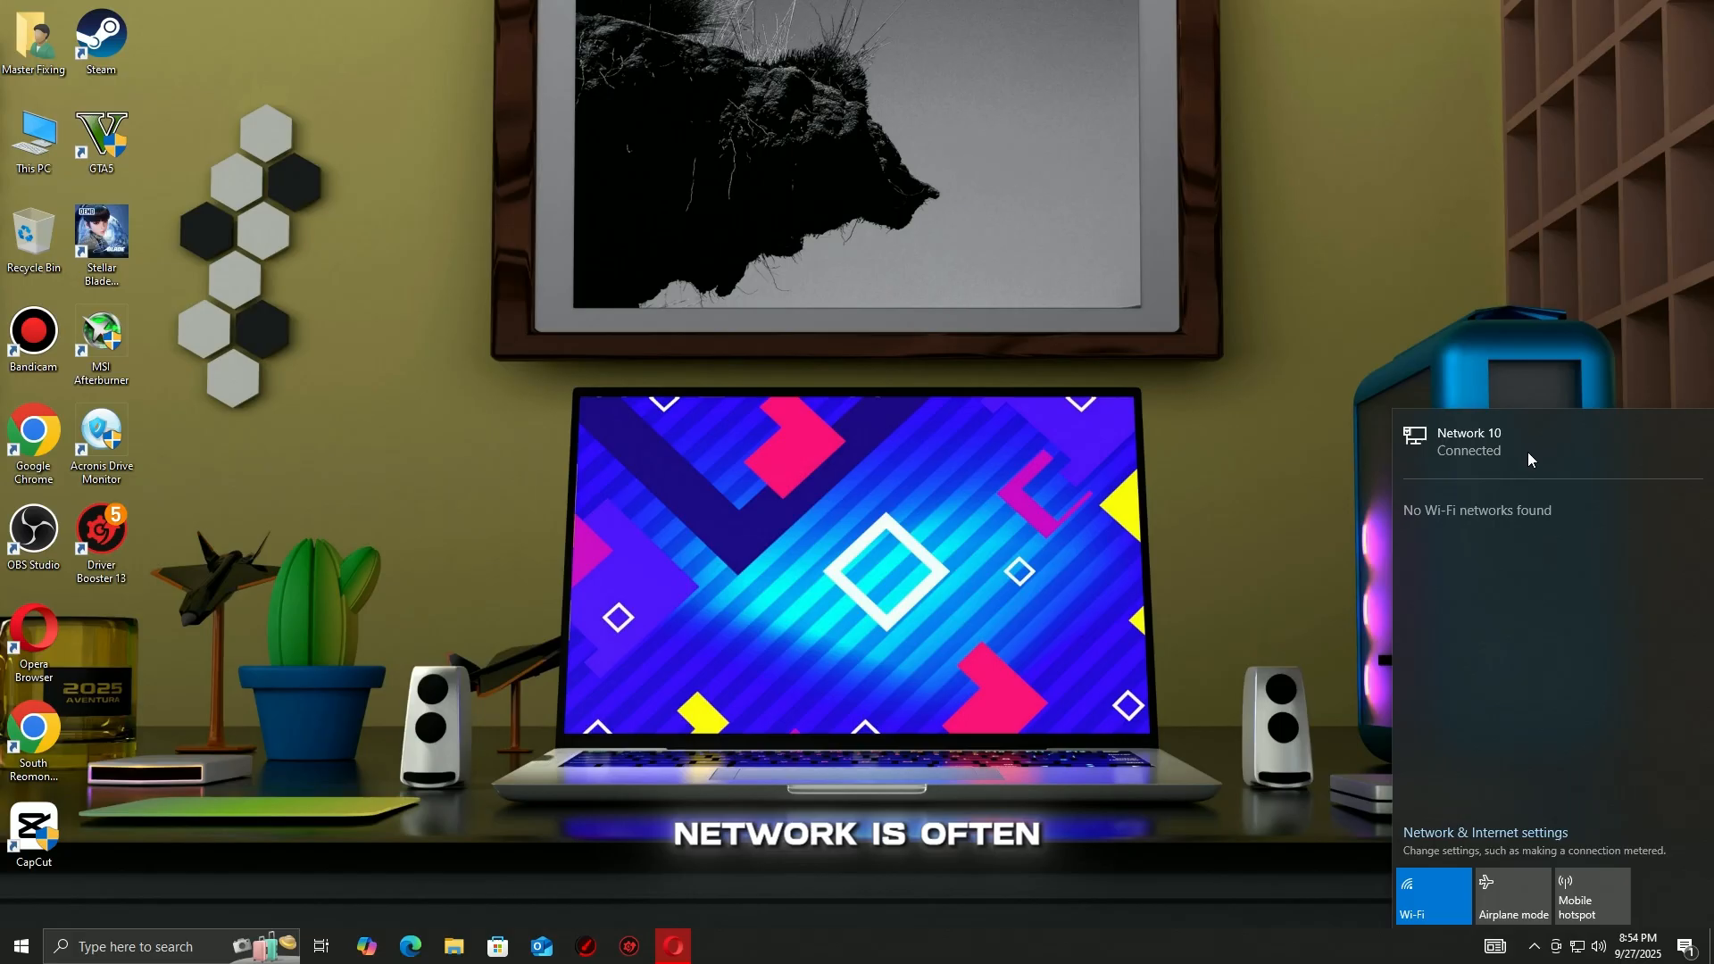
{"action": "mouse_move", "coordinate": [1518, 457]}
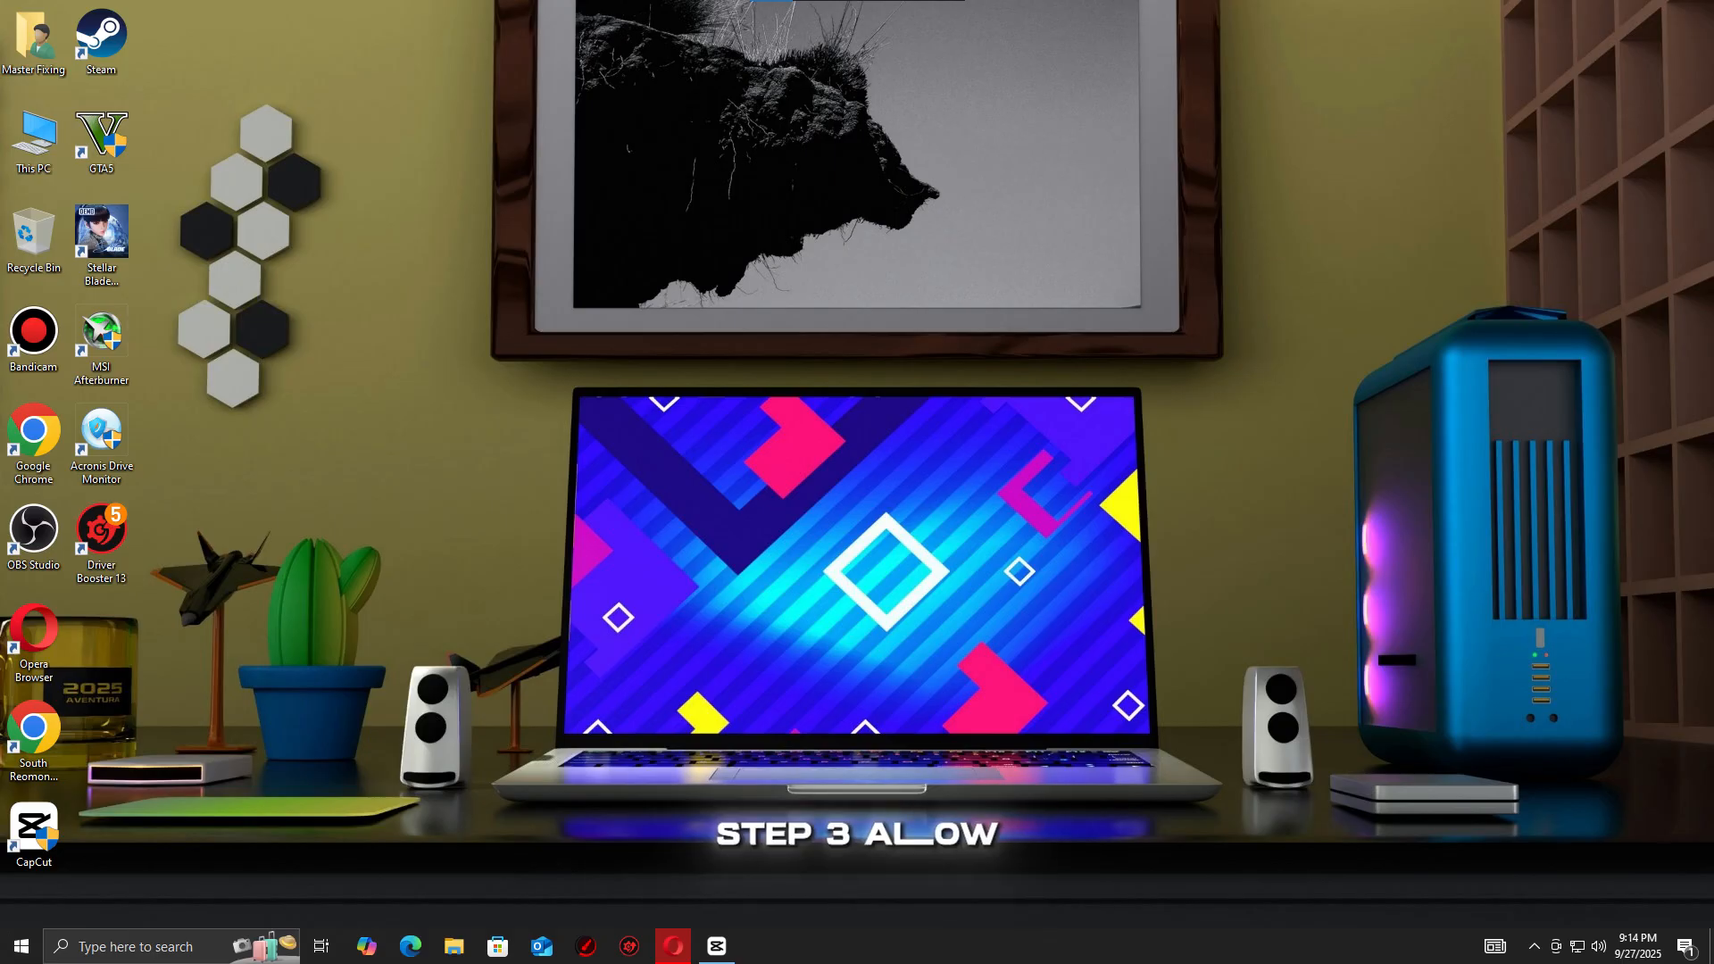
{"action": "type", "text": "control firewall.cpl"}
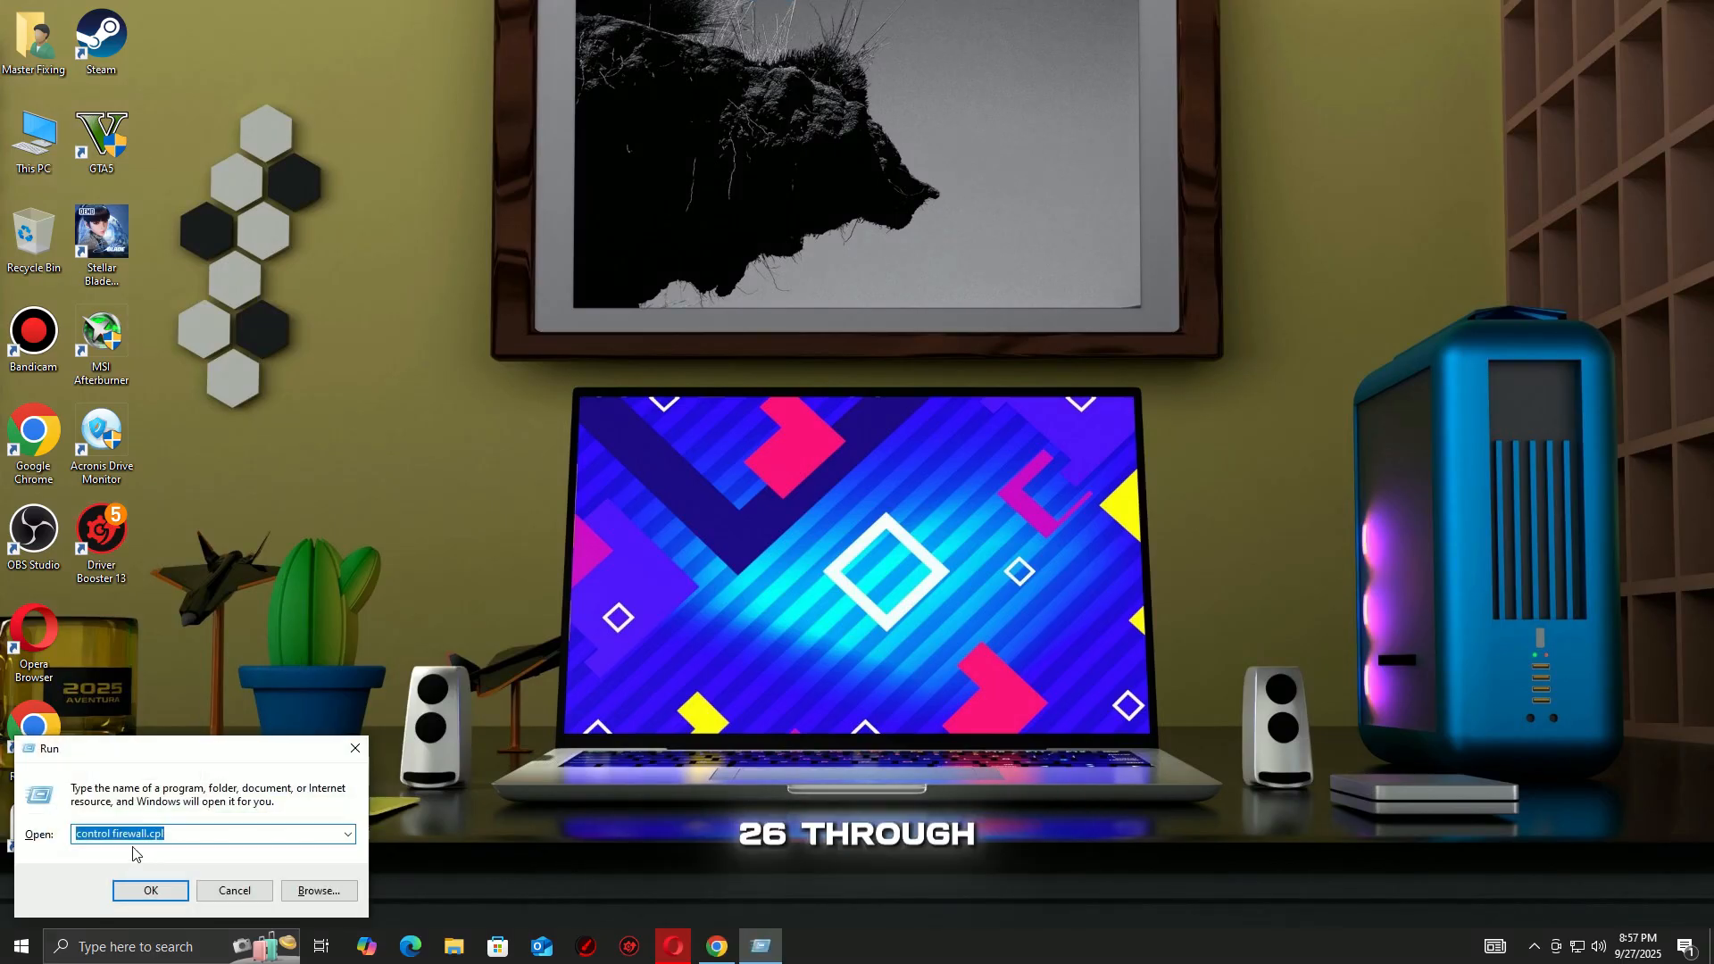
{"action": "left_click", "coordinate": [150, 890]}
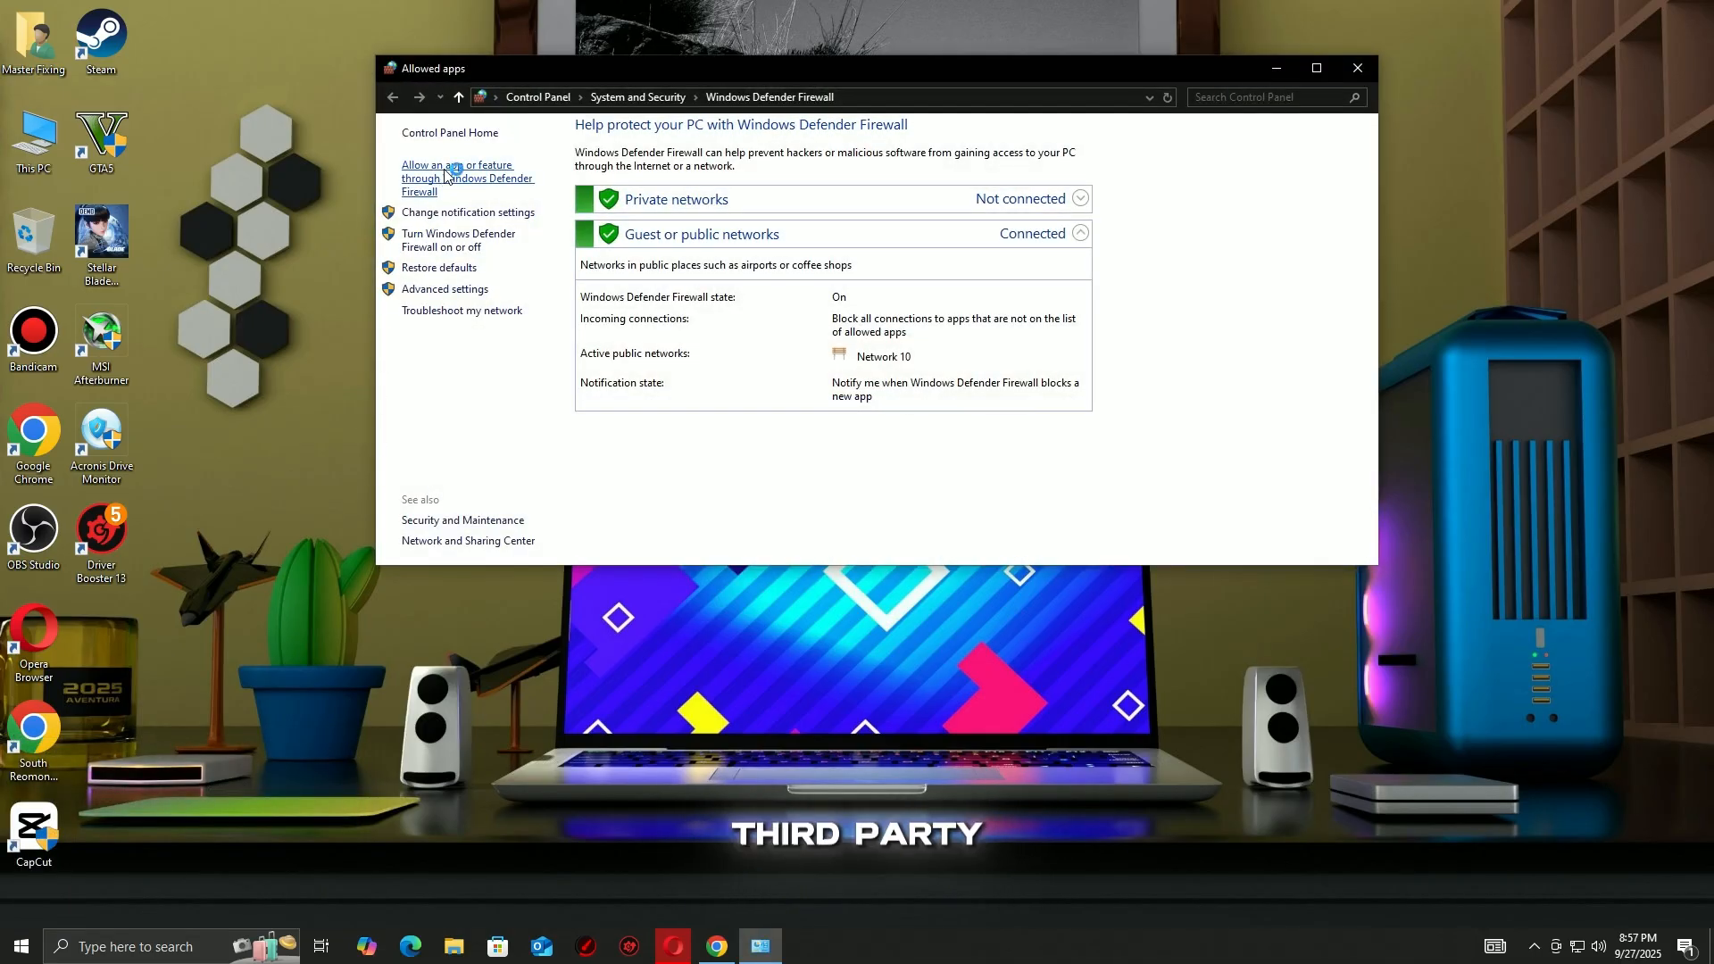
Step: Browse to the Steam install folder and select the Stellar Blade (Demo) SB executable as an allowed app
{"action": "left_click", "coordinate": [468, 177]}
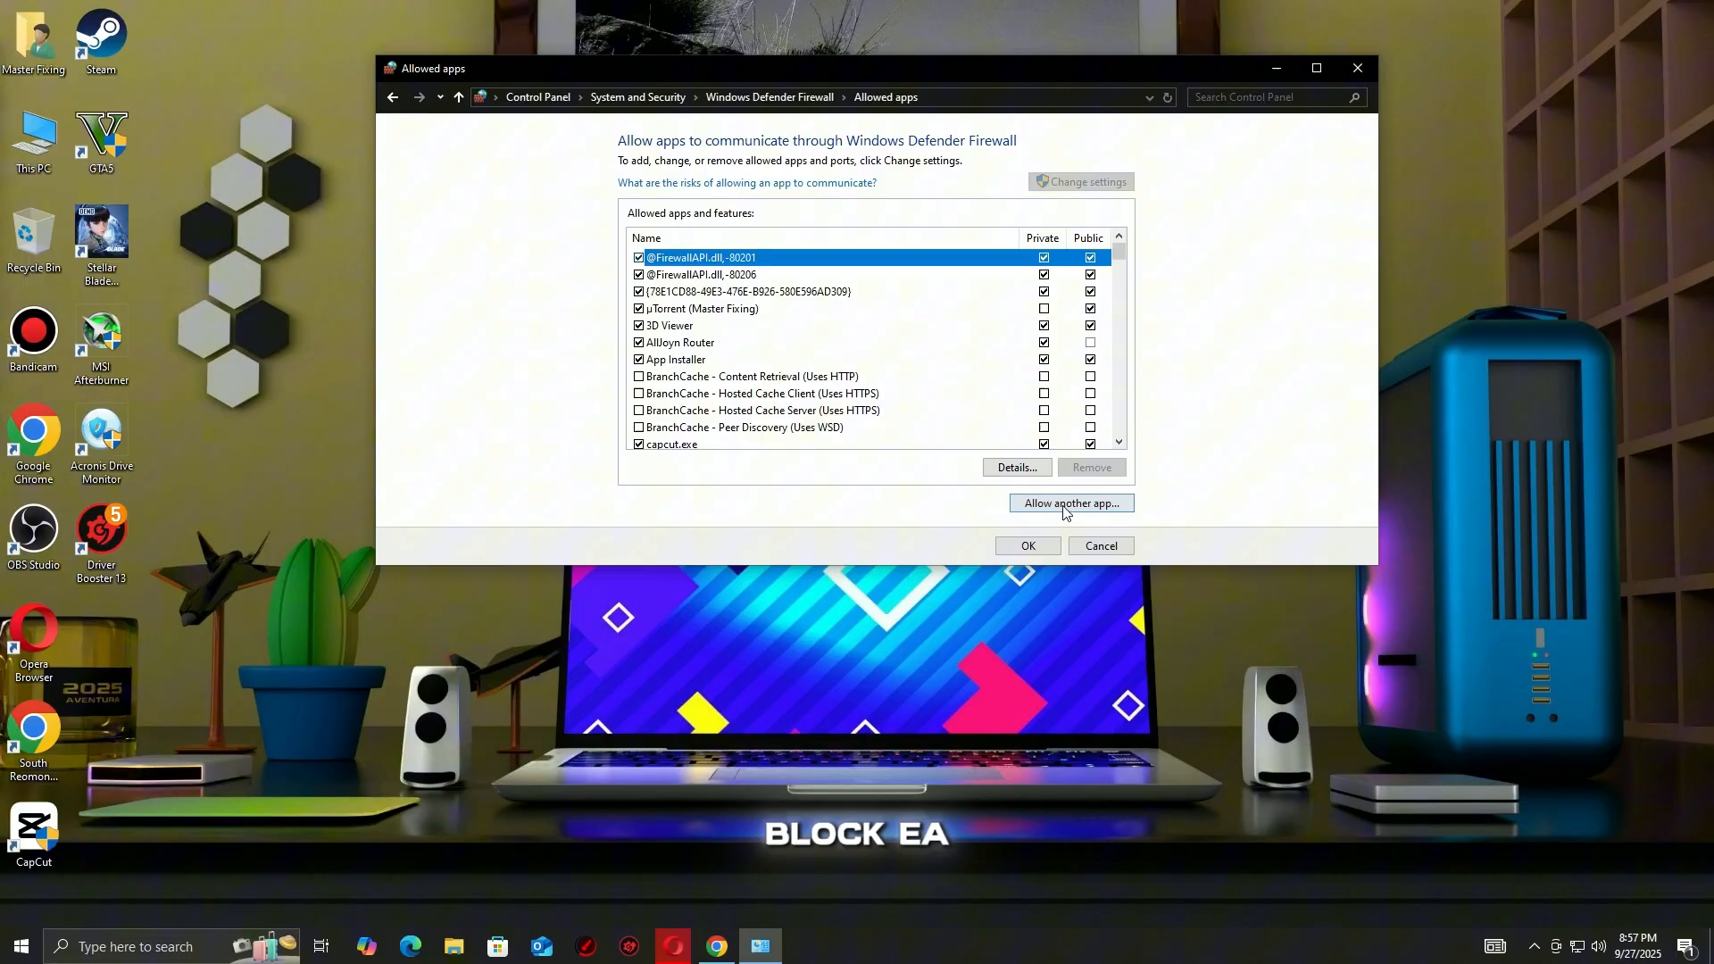
{"action": "left_click", "coordinate": [1070, 502]}
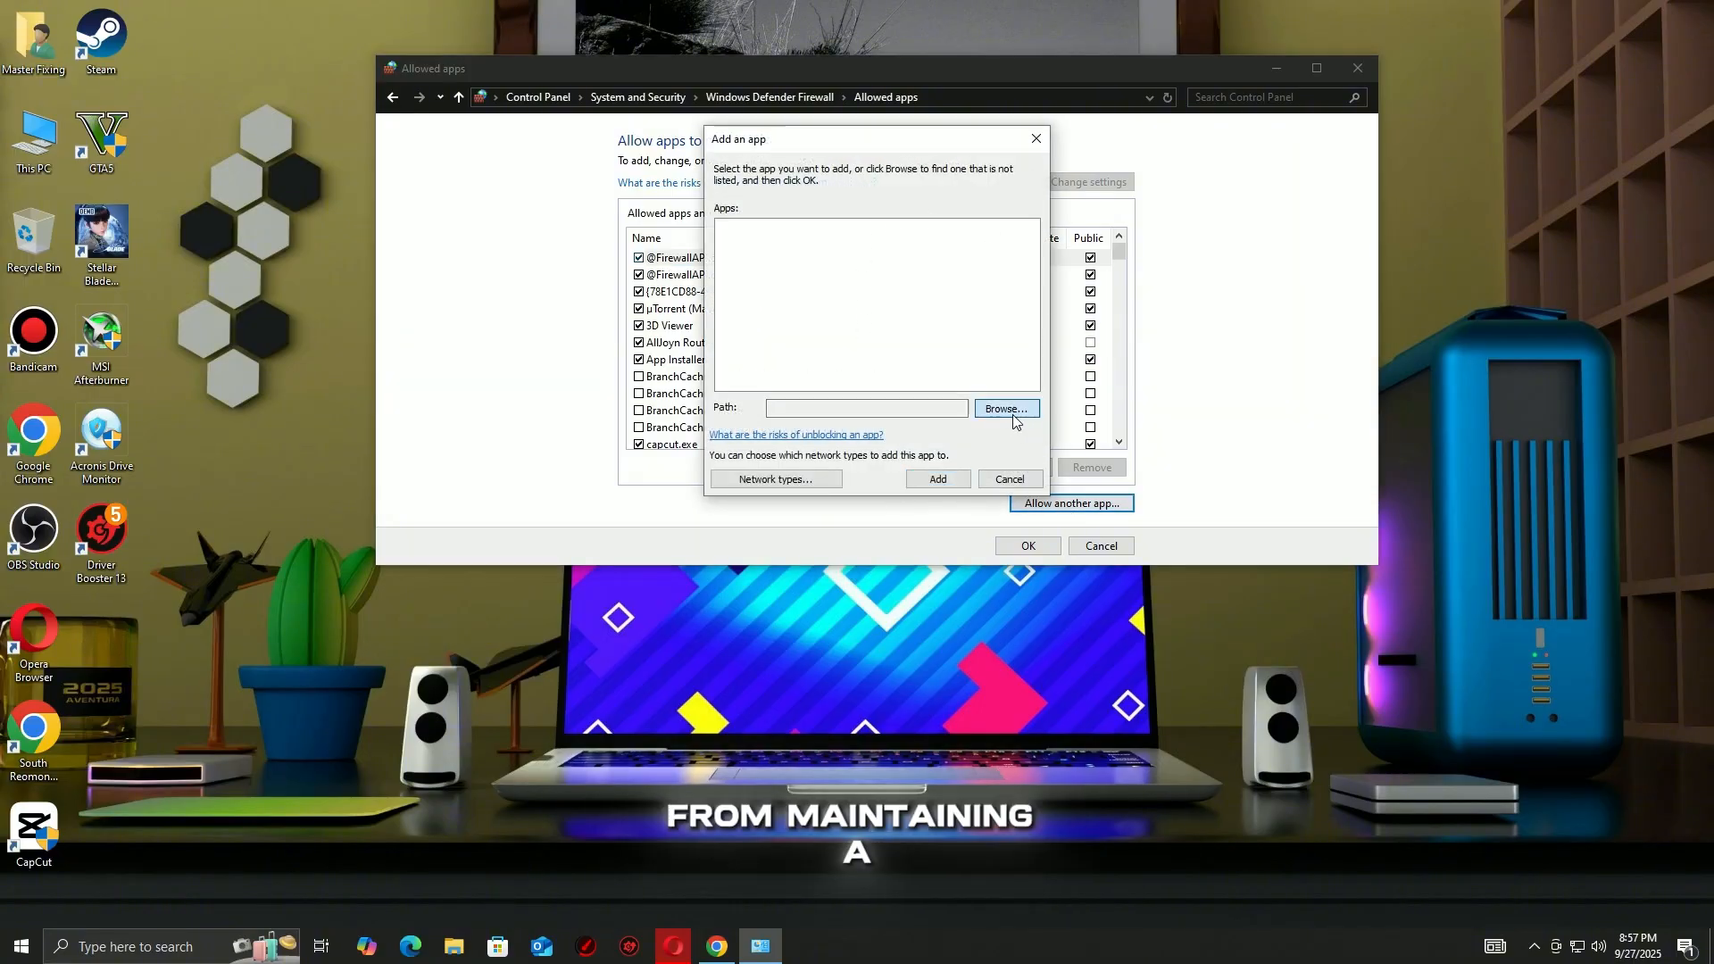
{"action": "left_click", "coordinate": [1004, 408]}
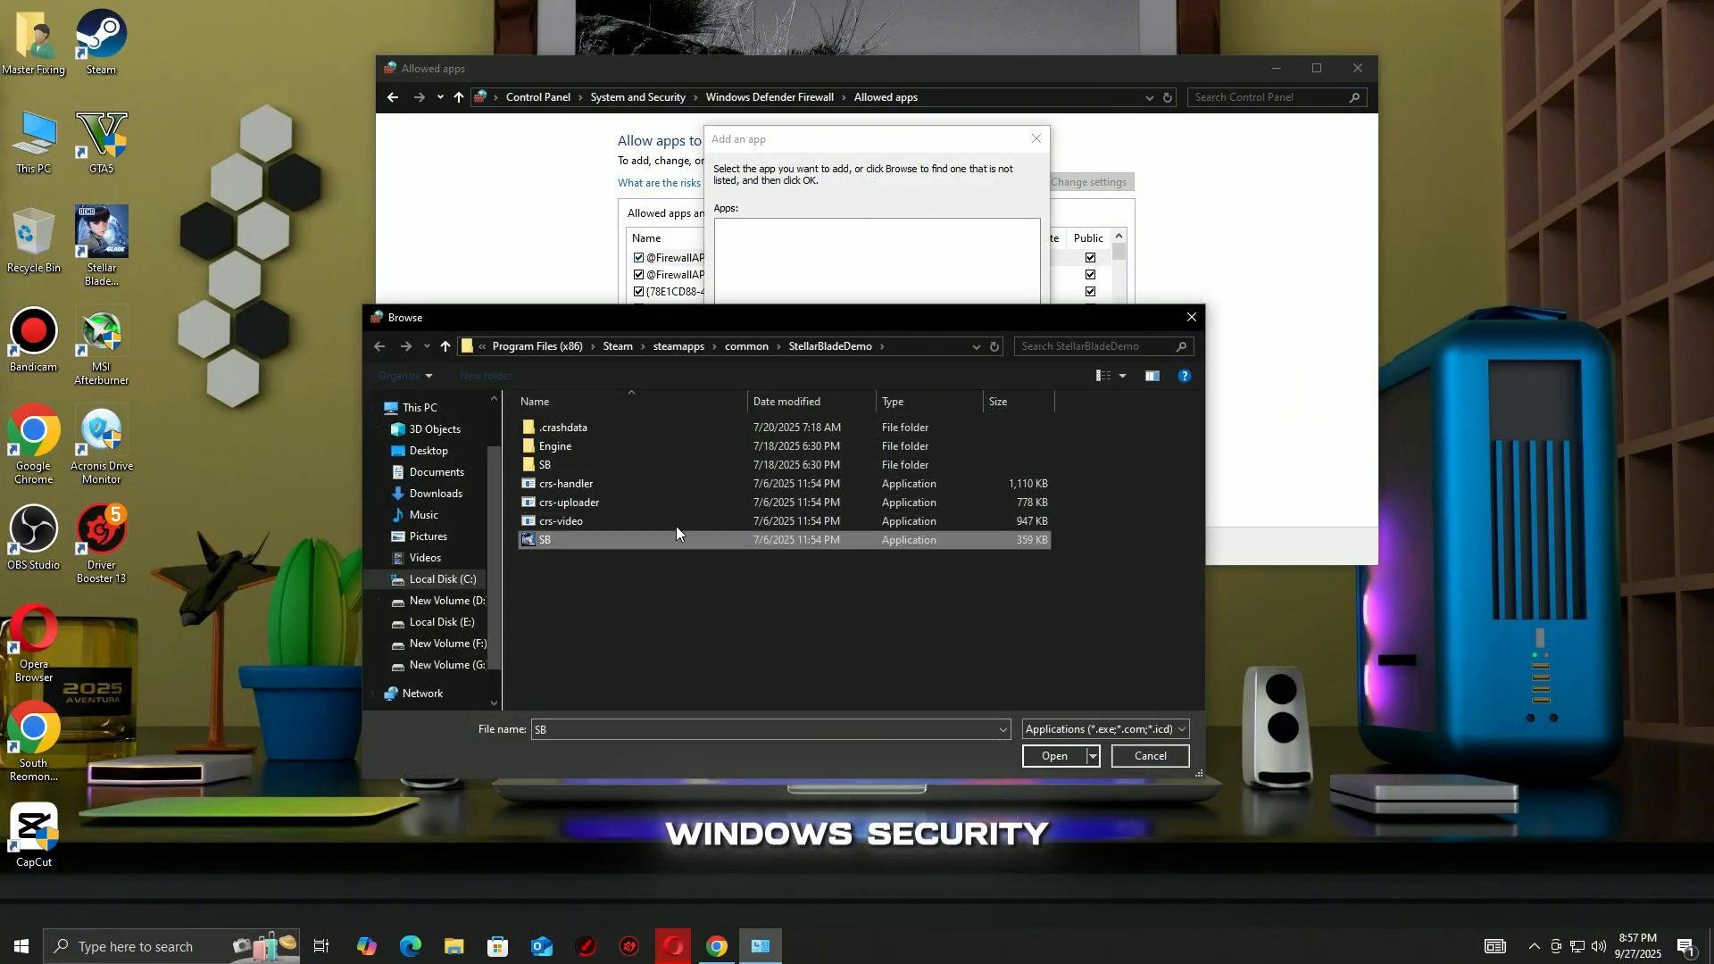
{"action": "left_click", "coordinate": [1053, 755]}
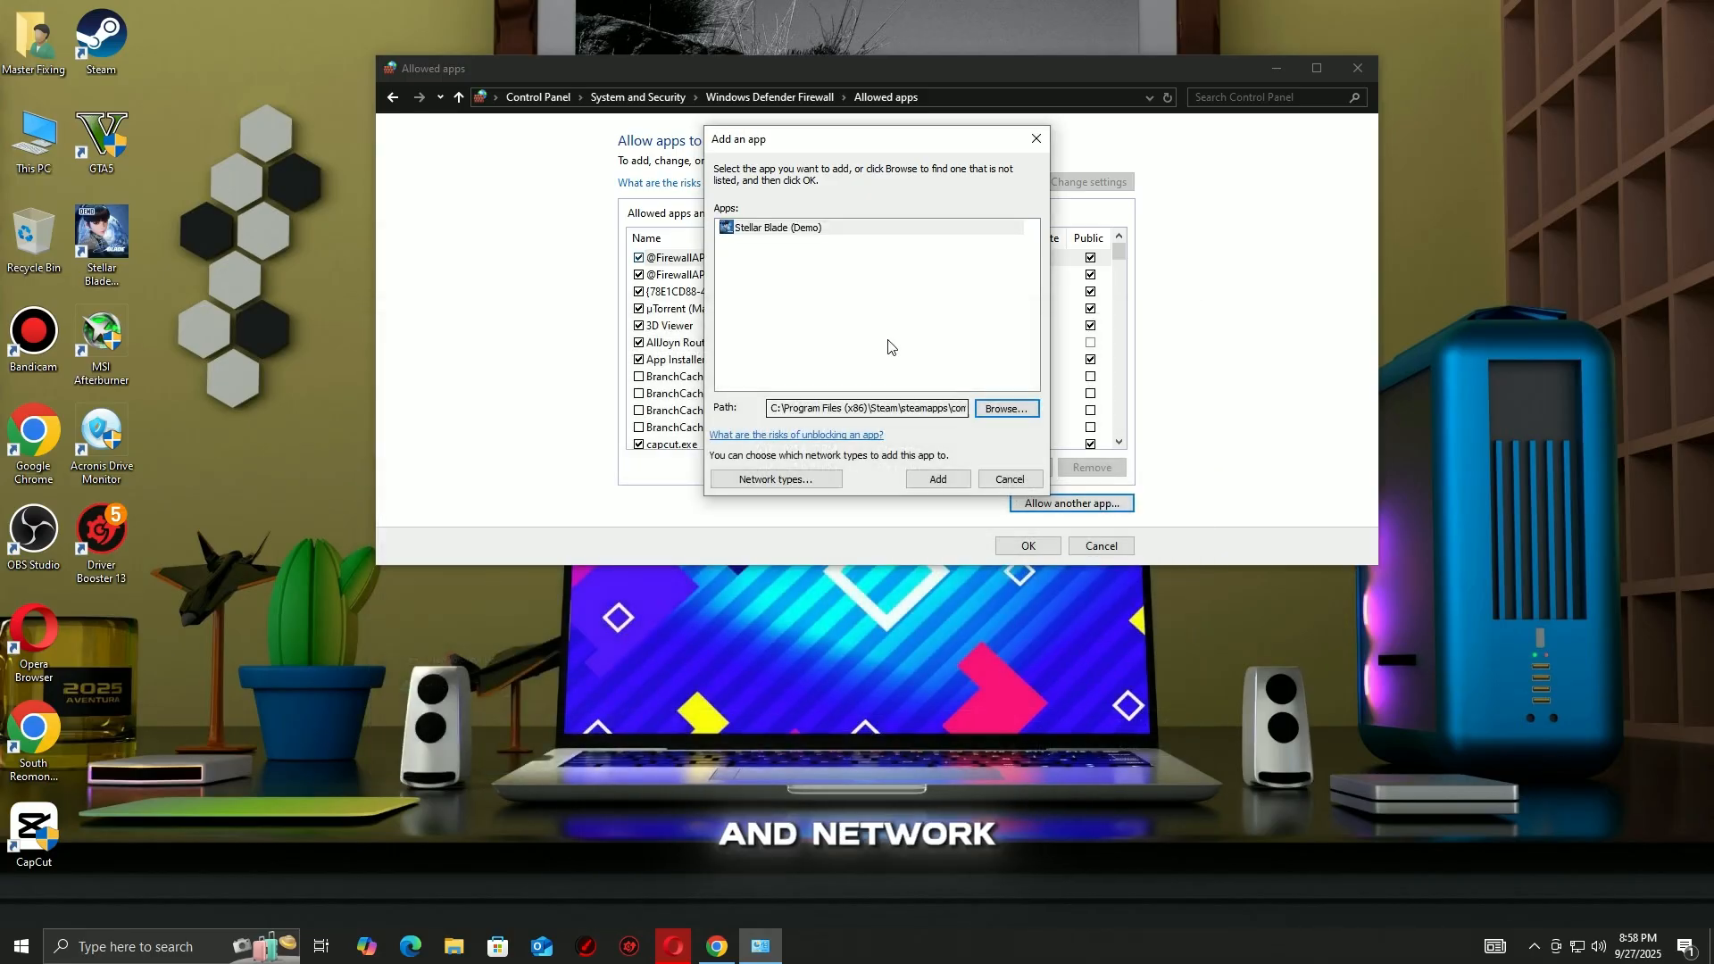